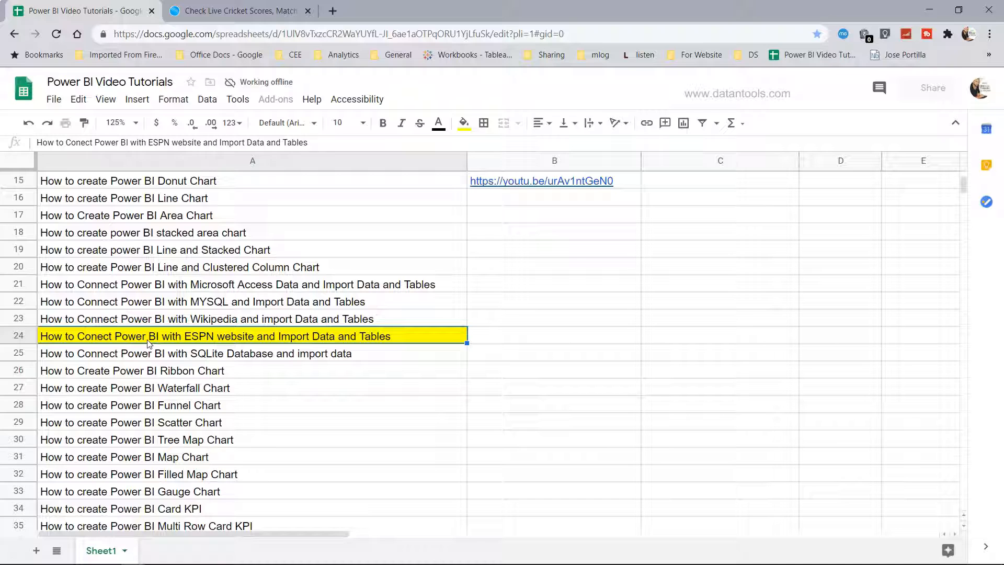
mouse_move(226, 344)
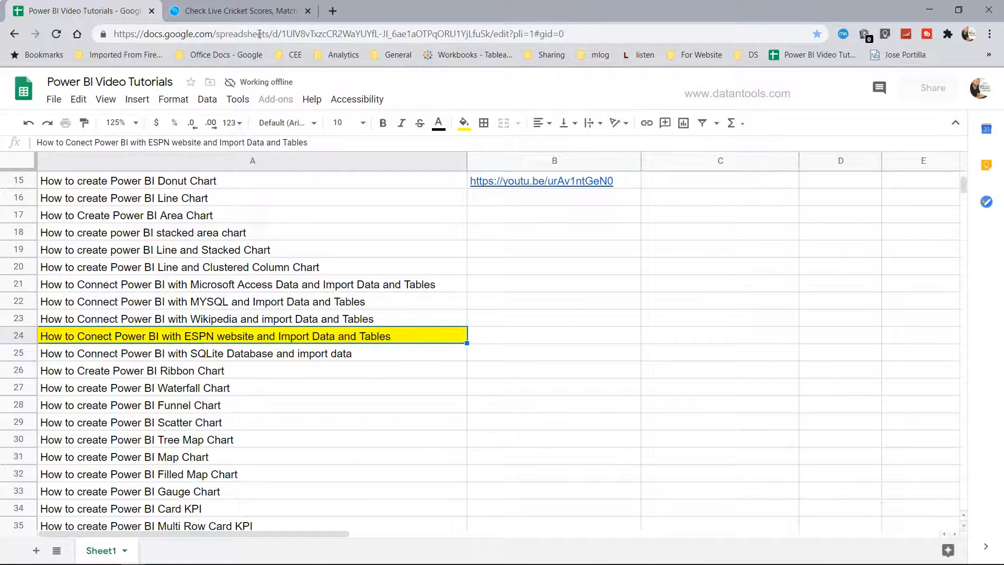
- Navigate from the ESPNcricinfo tab via Stats to the ICC Rankings page with Test and ODI tables
left_click(240, 10)
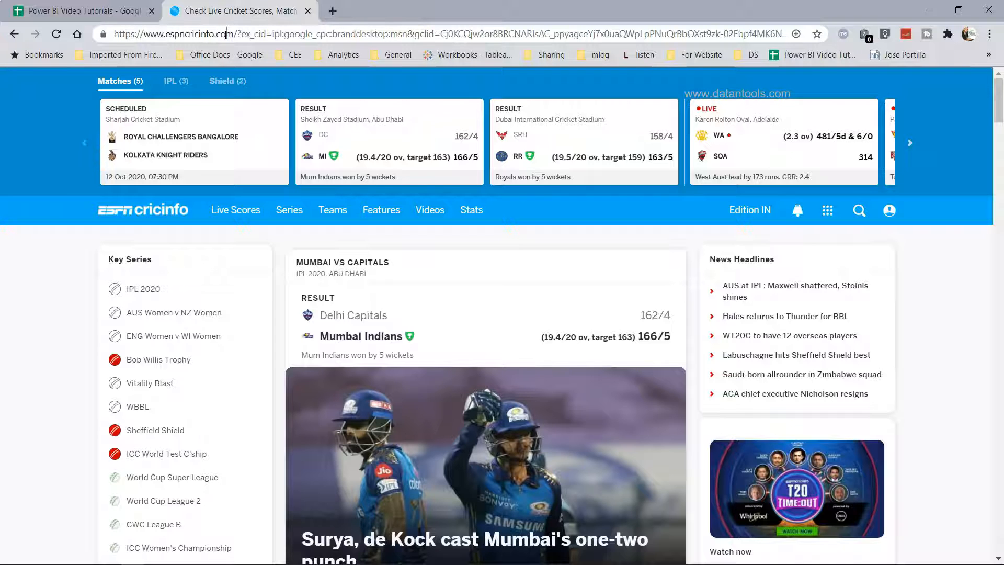
left_click(472, 209)
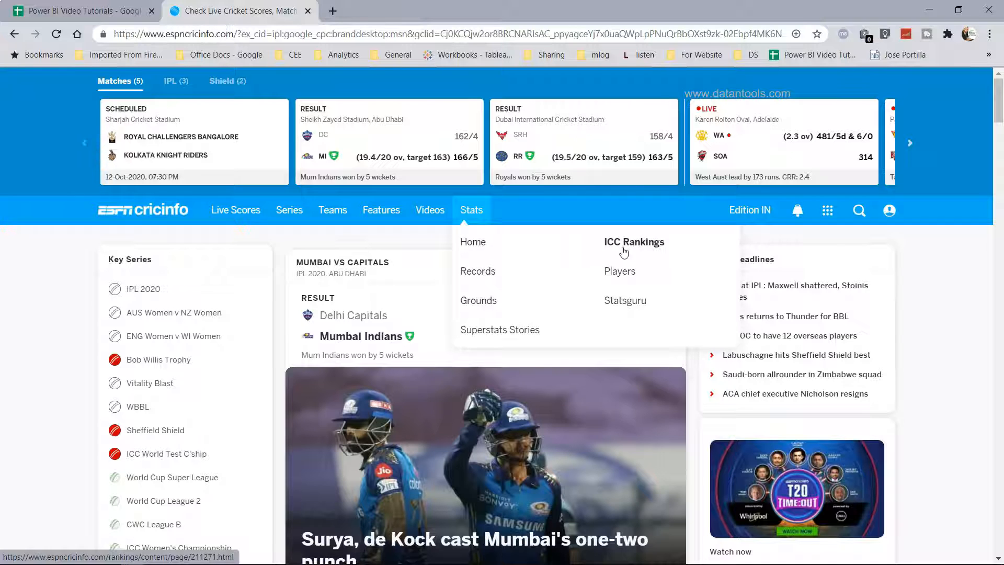
mouse_move(620, 270)
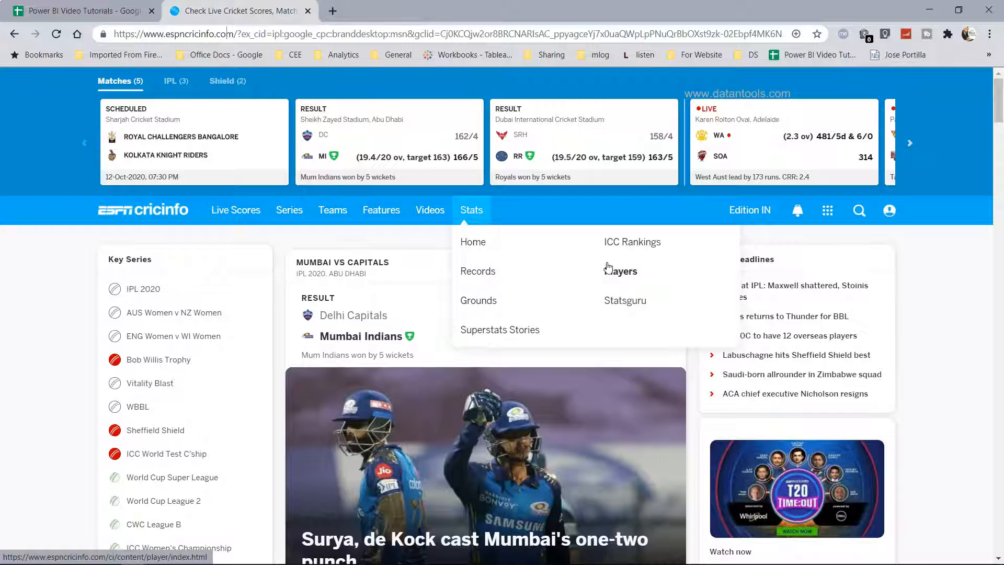
left_click(631, 241)
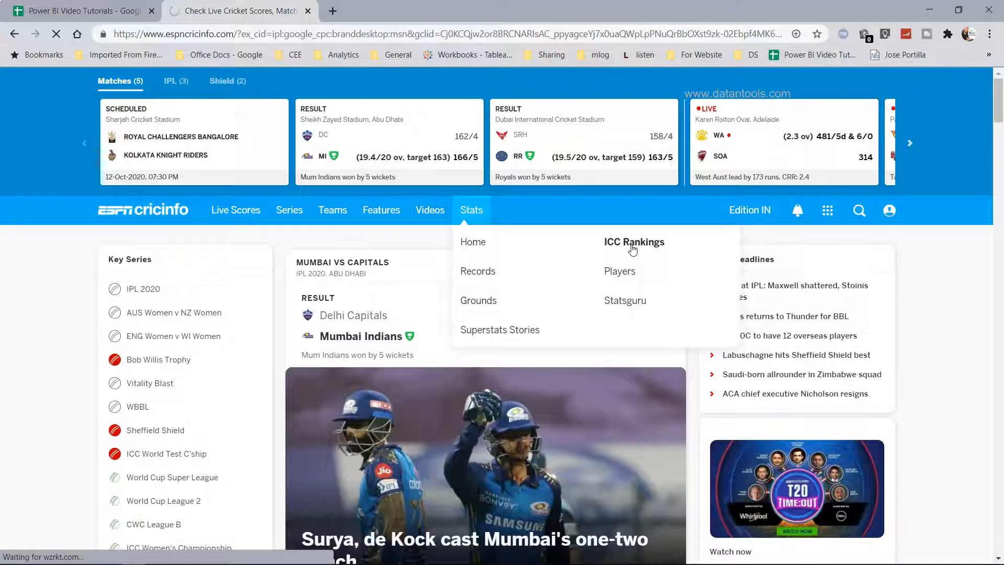
left_click(633, 242)
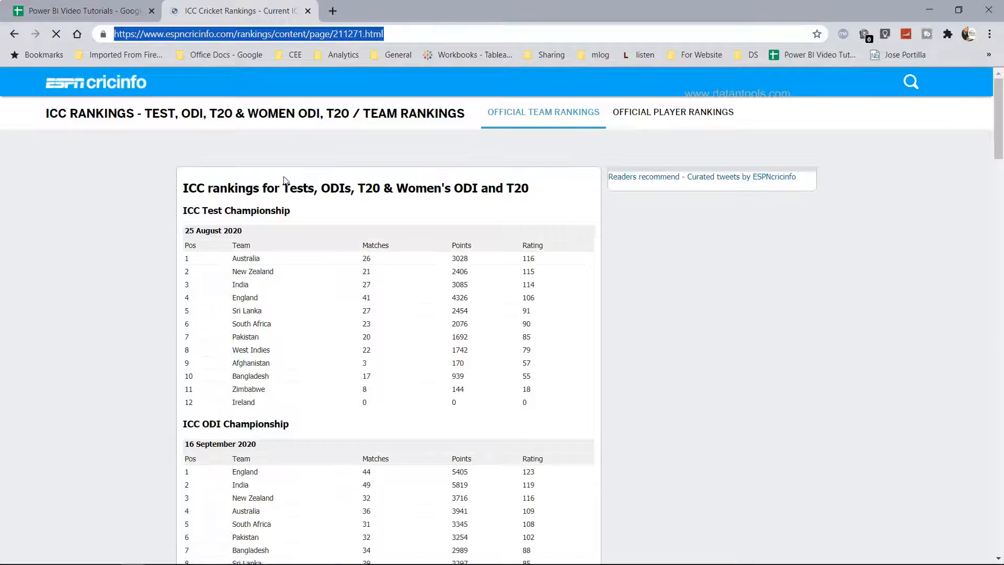
scroll("down", 3)
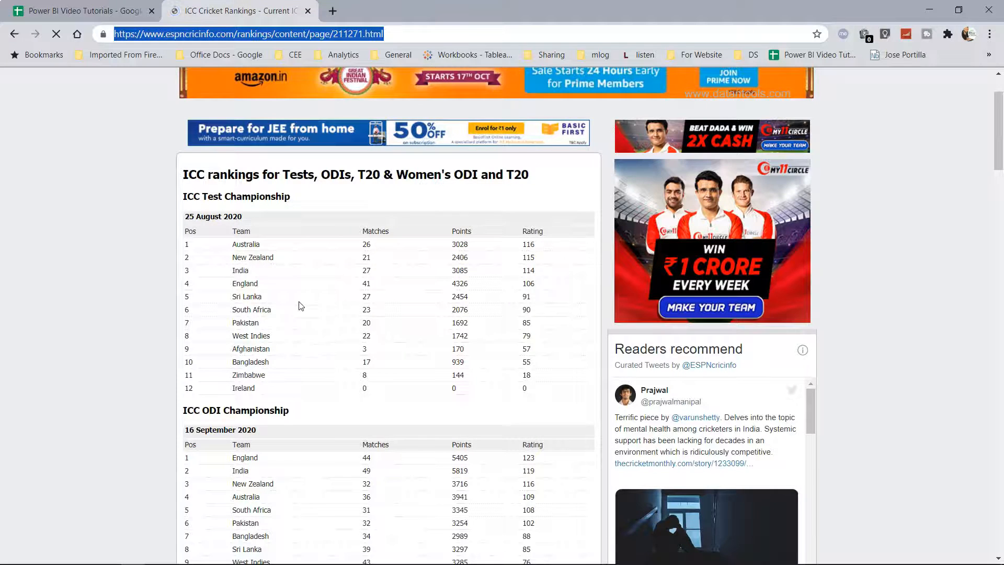
scroll("down", 3)
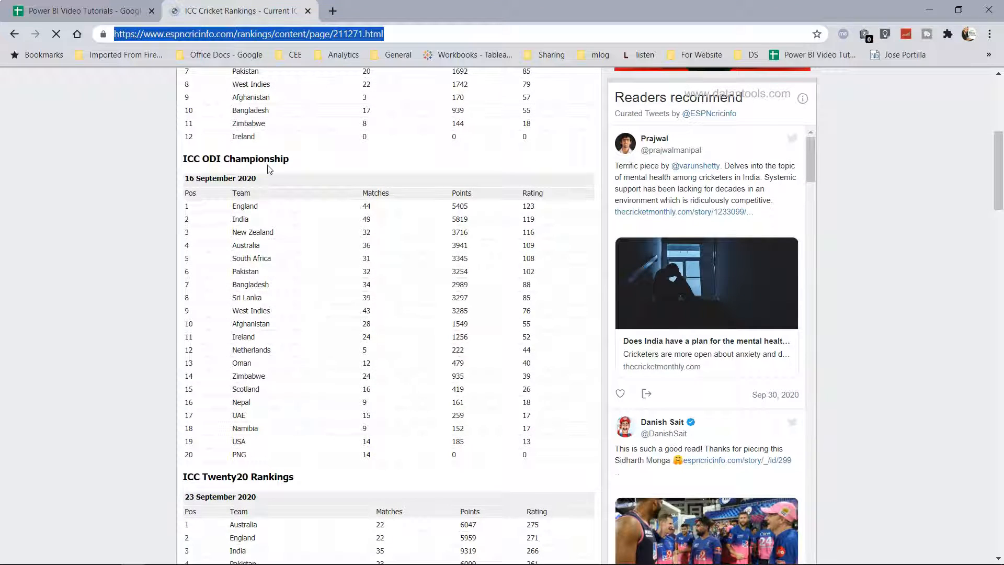
scroll("down", 3)
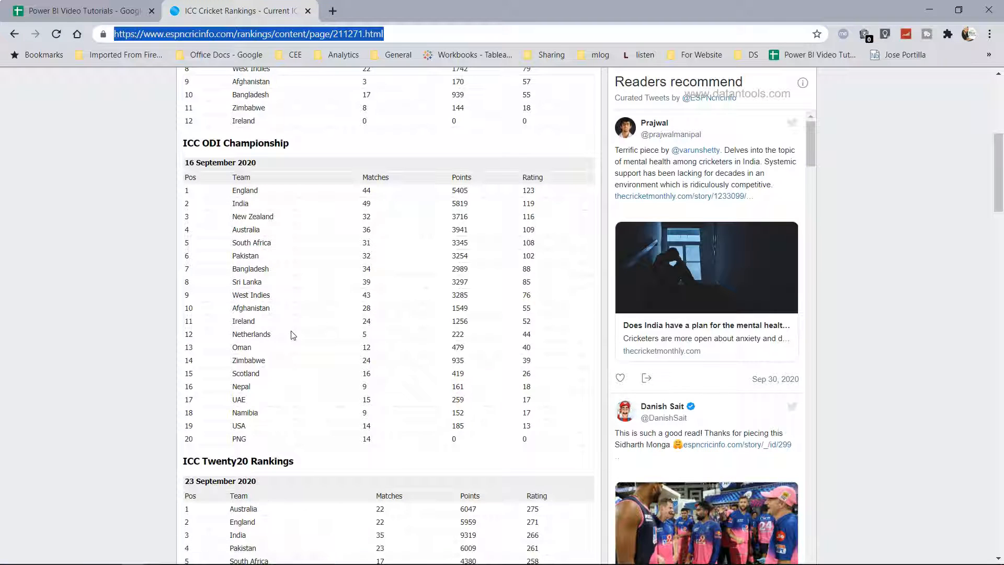
scroll("down", 3)
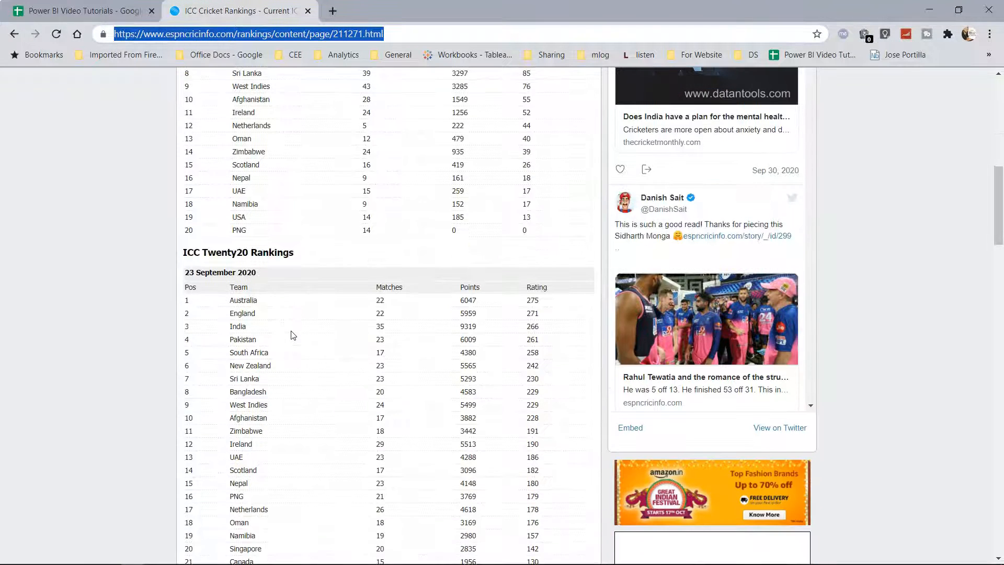
scroll("down", 3)
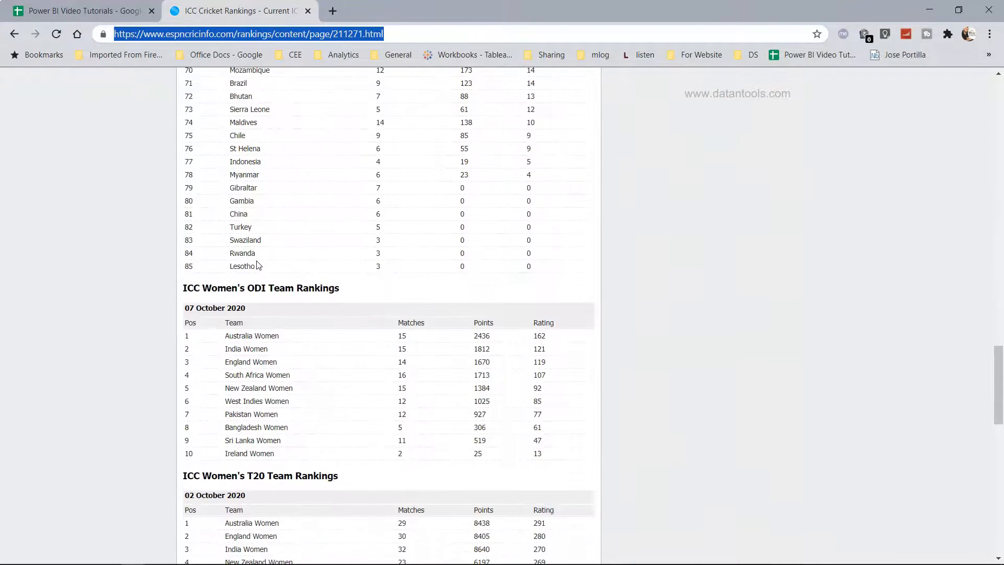
scroll("down", 3)
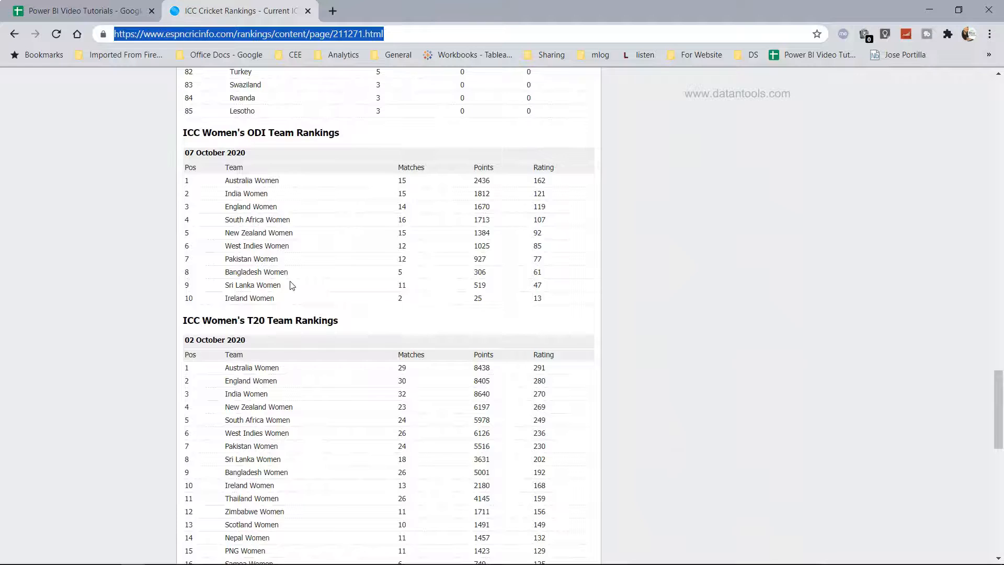
scroll("down", 3)
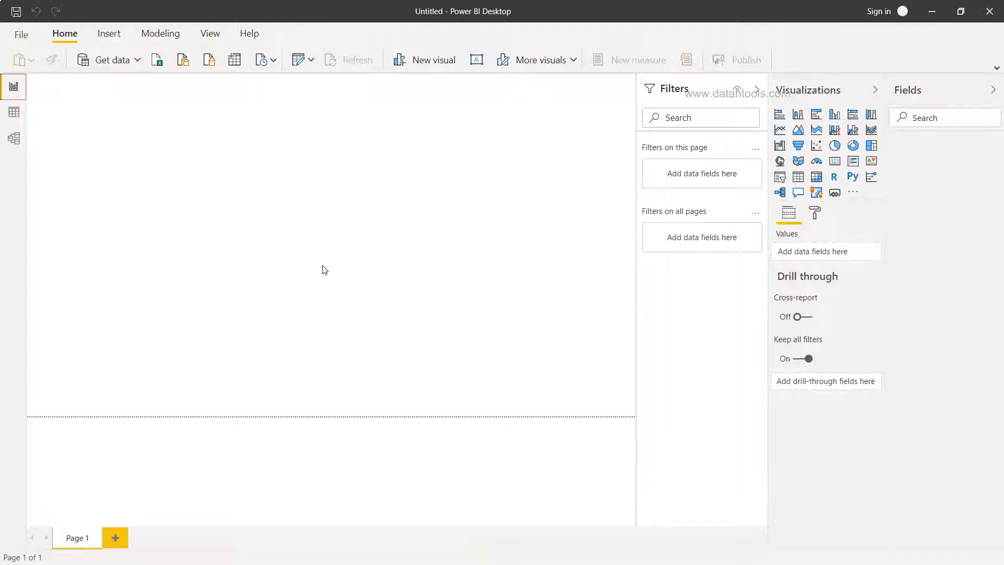
- Choose Web from Get data and confirm the ICC rankings page URL as the source
left_click(108, 59)
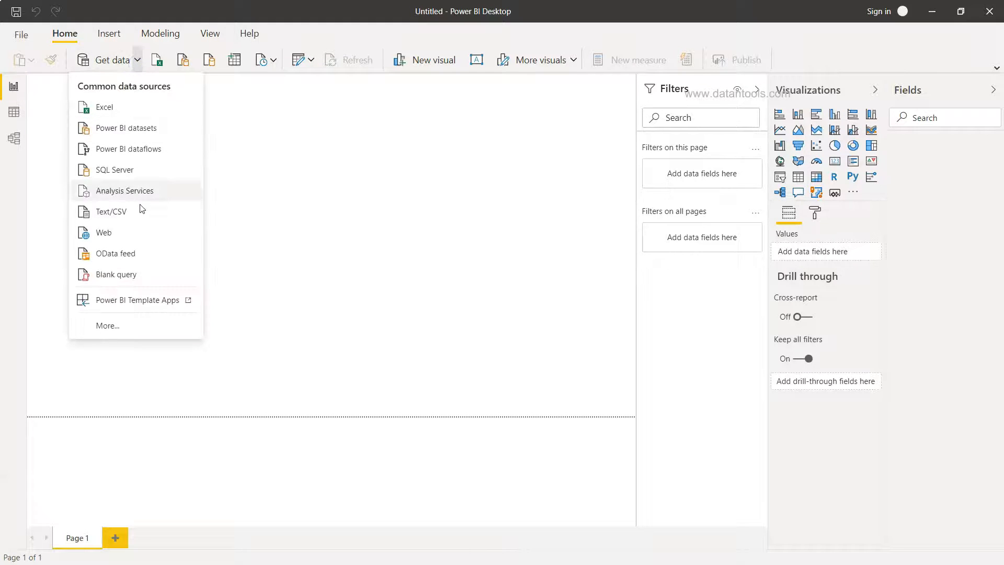
left_click(144, 232)
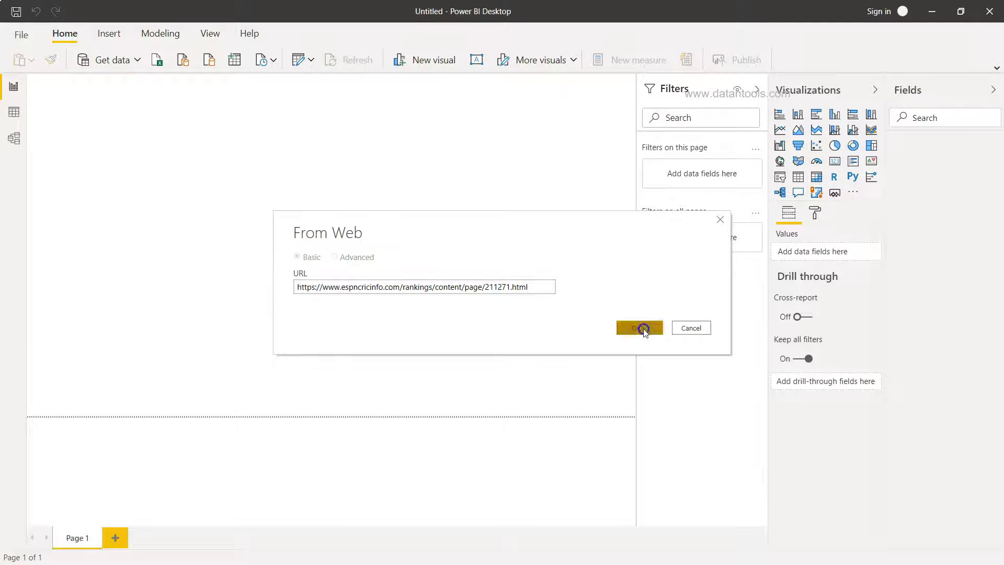
left_click(638, 327)
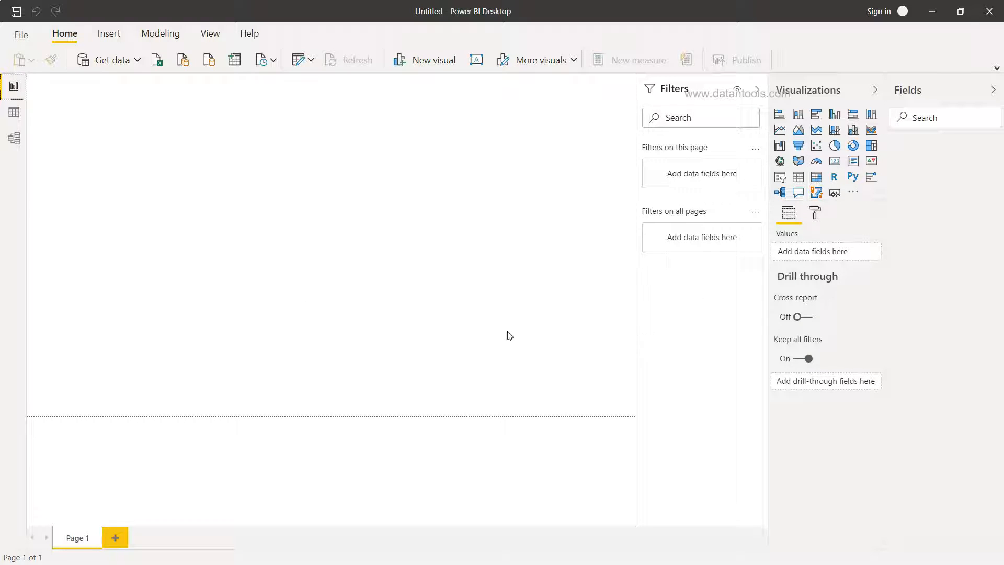
left_click(107, 59)
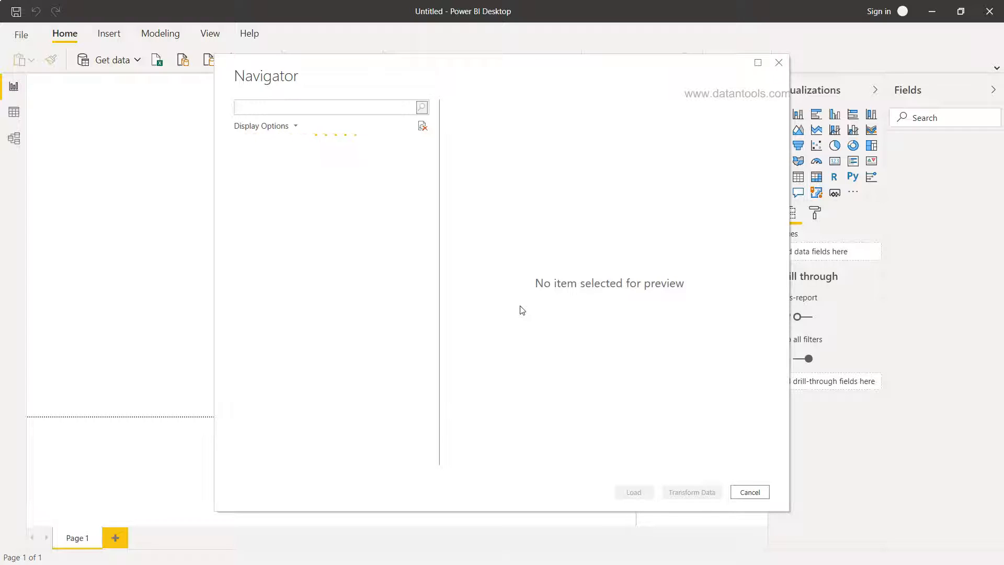
mouse_move(336, 259)
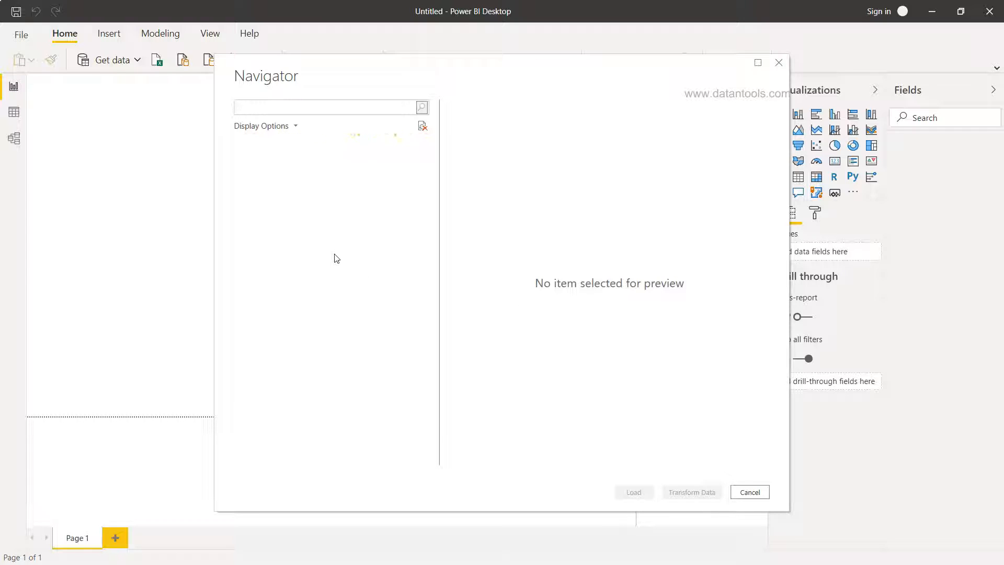
mouse_move(331, 243)
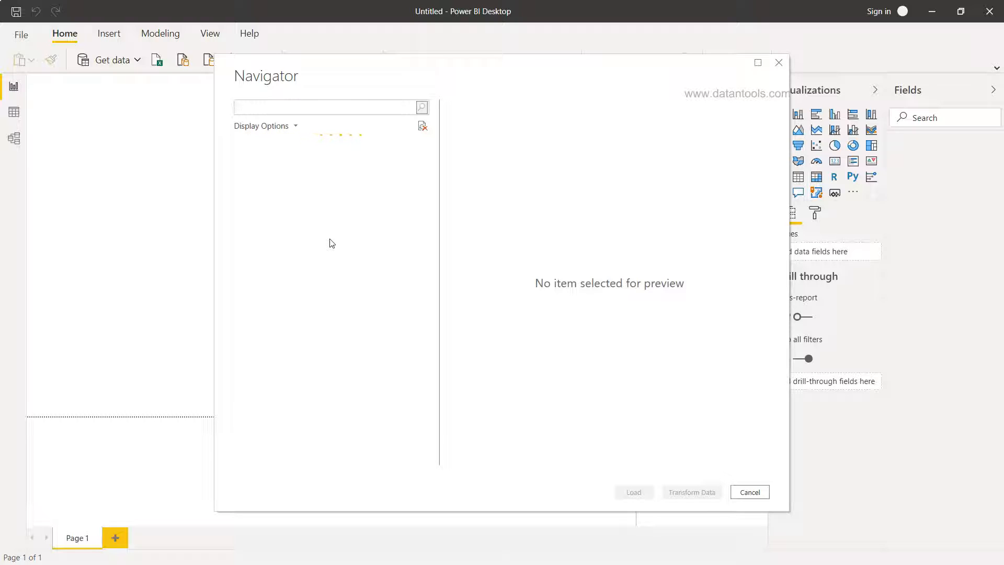
mouse_move(368, 236)
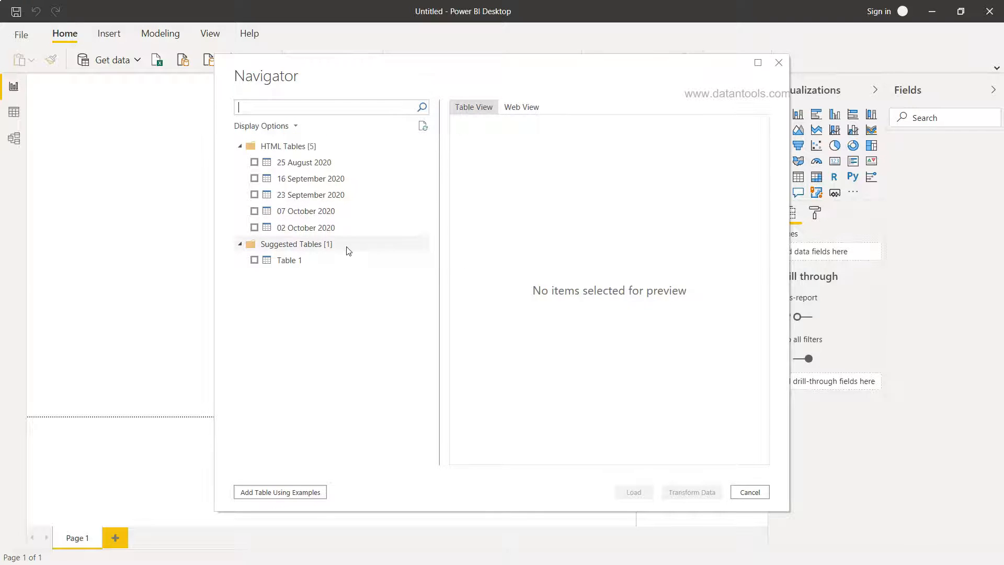
- Preview the 25 August Test, 16 September ODI and 23 September T20 ranking tables in Navigator
left_click(303, 162)
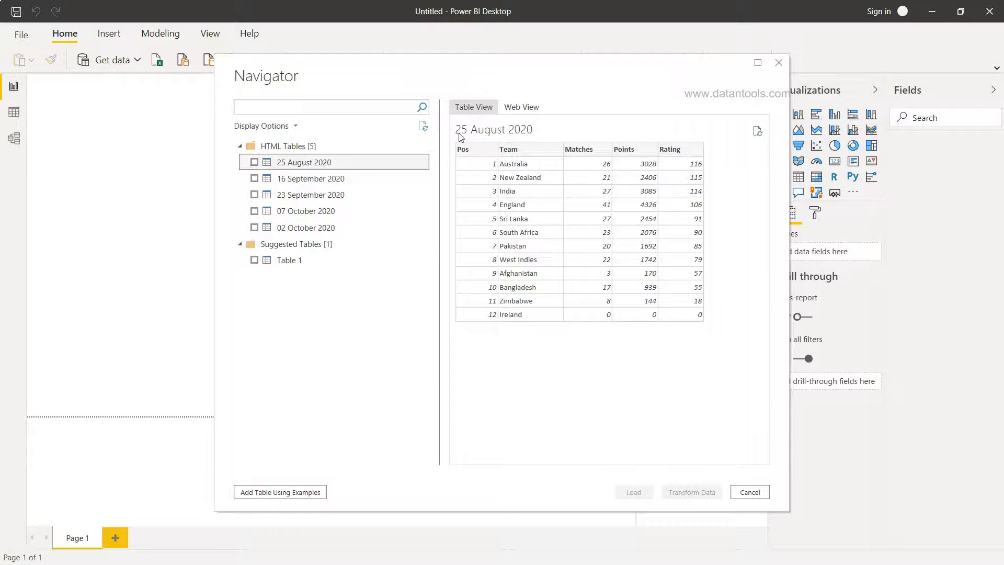
mouse_move(511, 187)
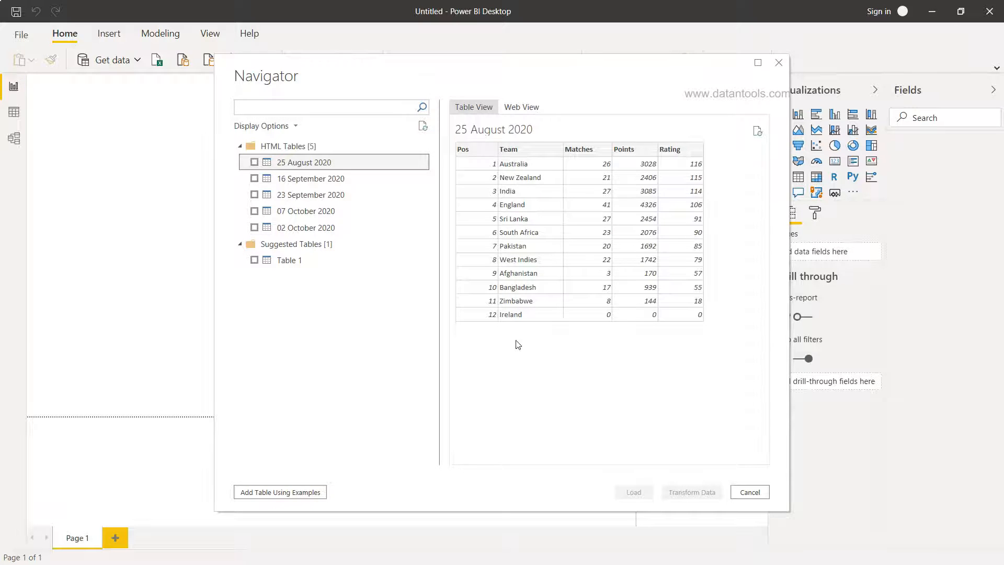
left_click(311, 178)
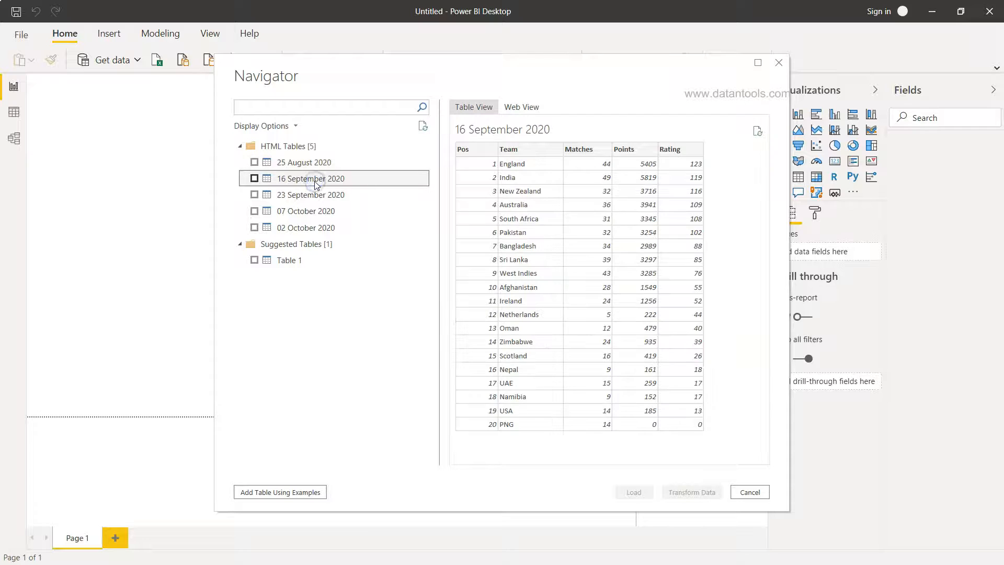
left_click(311, 195)
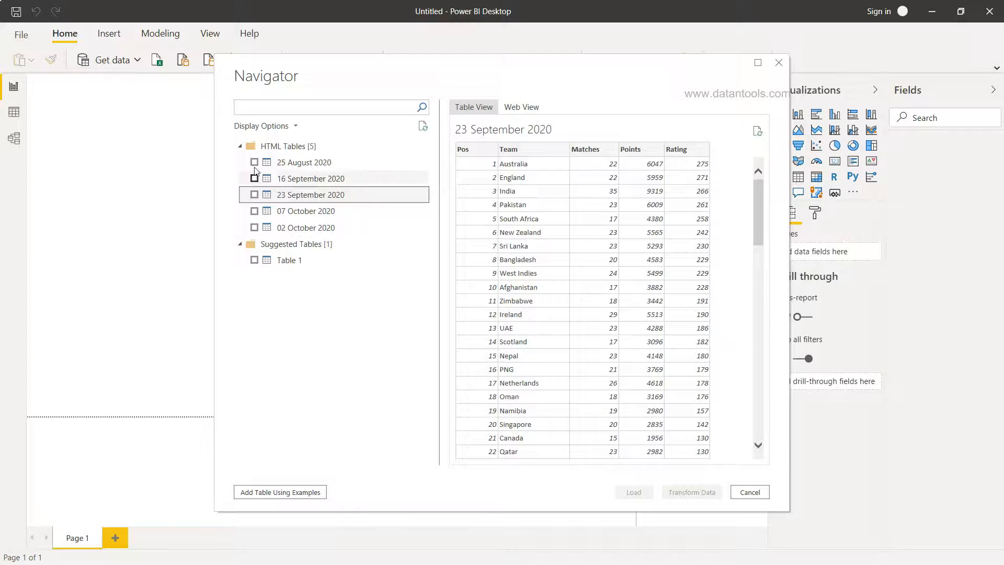
- Tick the 25 August 2020 and 16 September 2020 tables and load them into the model
left_click(254, 162)
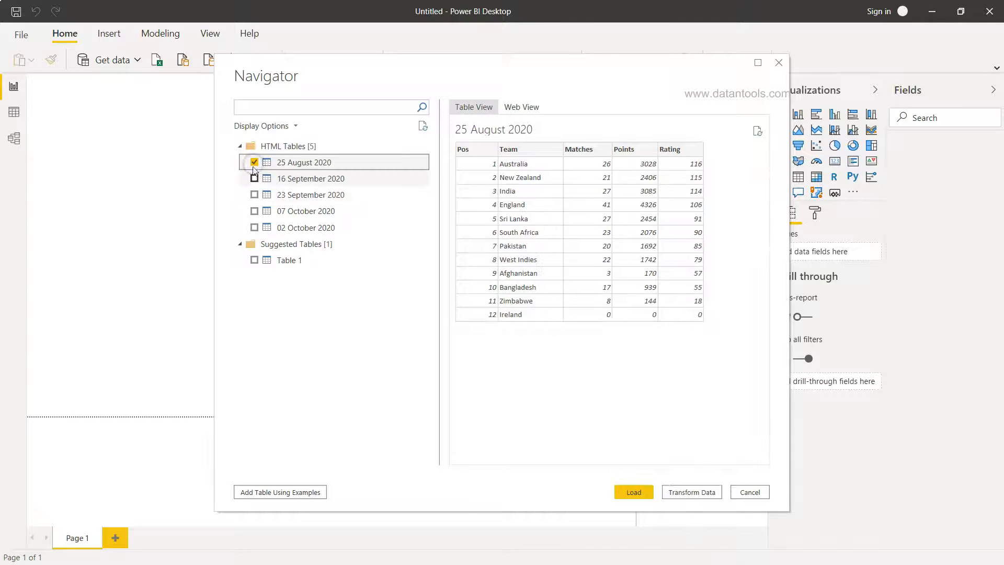
left_click(254, 178)
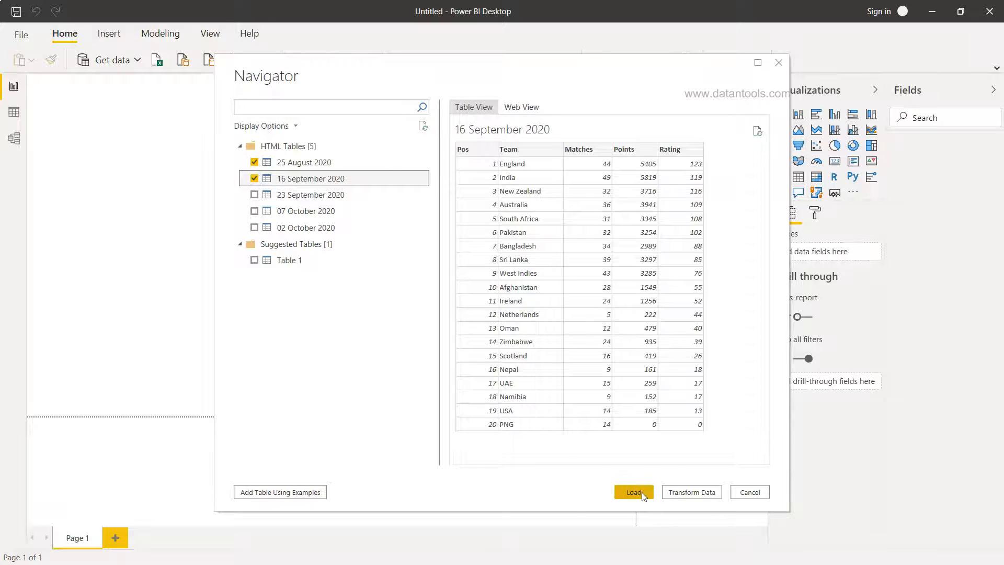
left_click(633, 492)
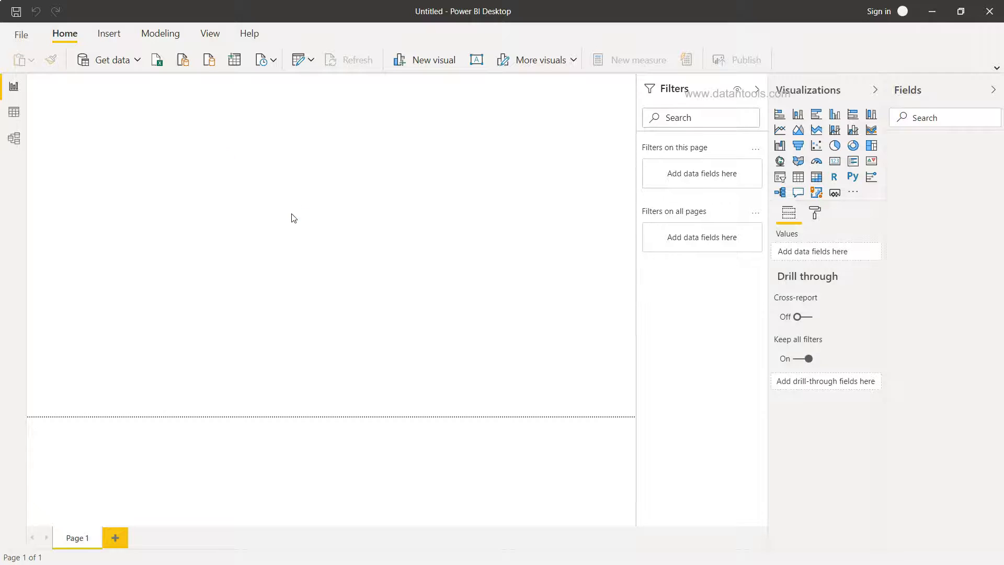
left_click(620, 84)
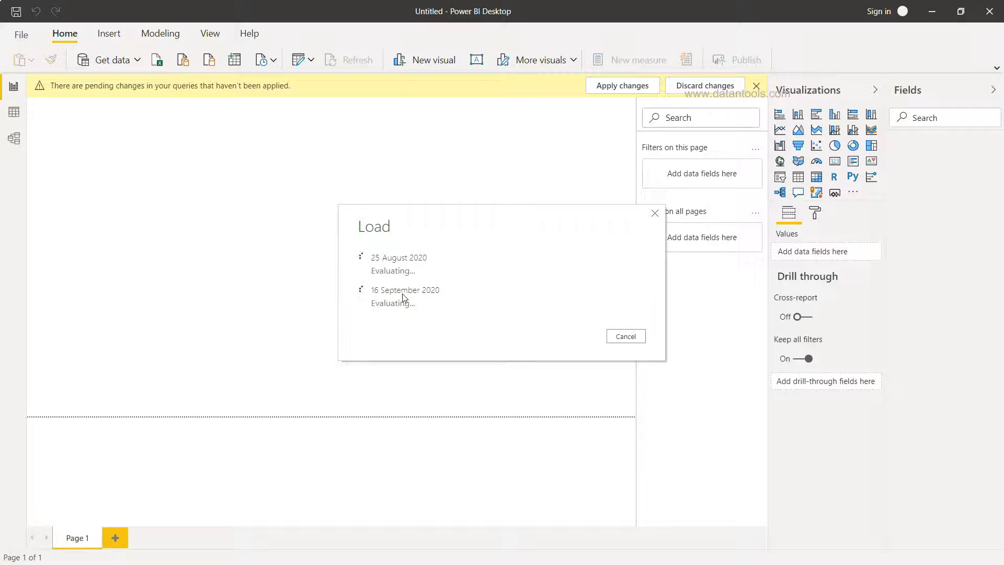
key("alt+tab")
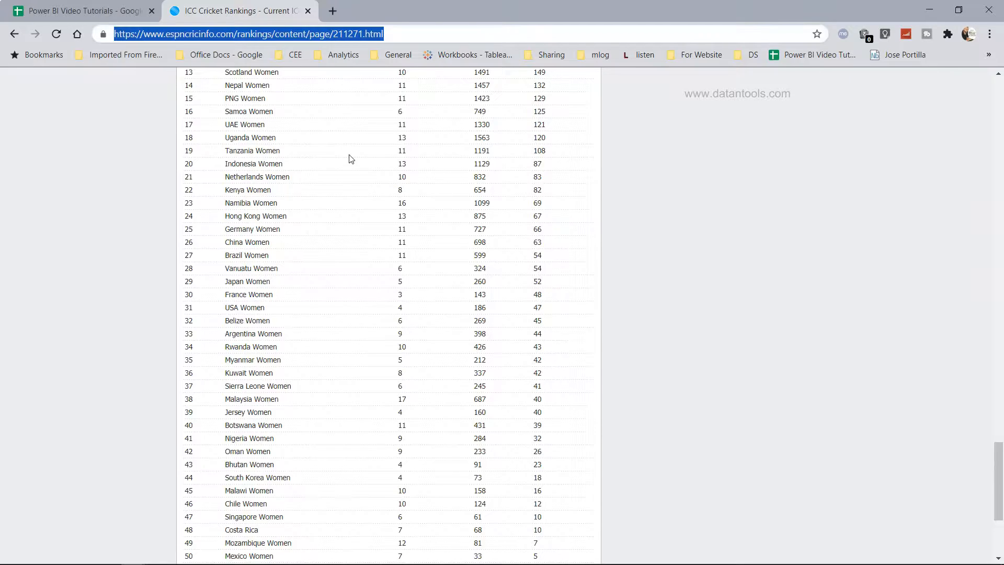
scroll("down", 3)
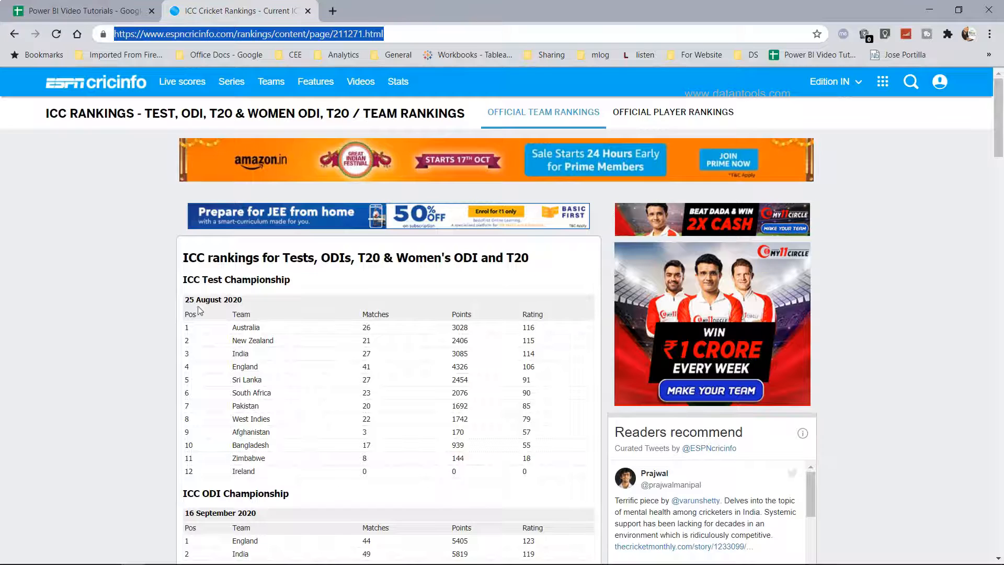
double_click(213, 299)
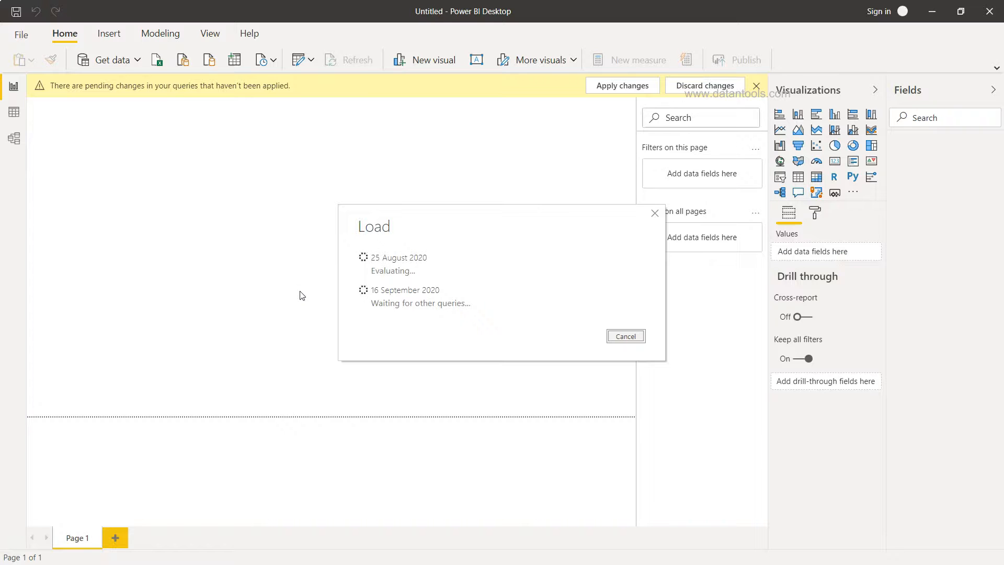
mouse_move(464, 330)
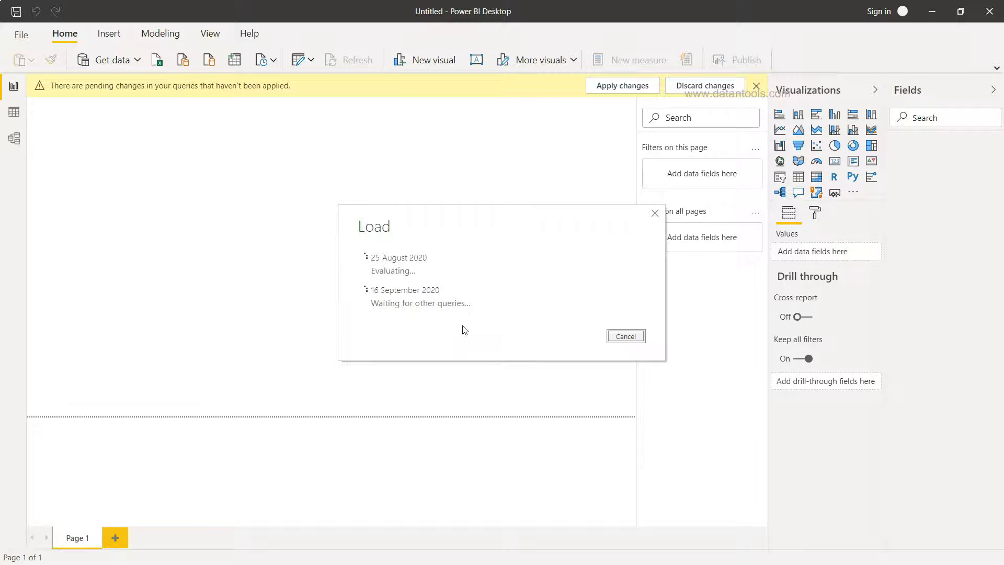
- Rename the 16 September 2020 table to ODI and 25 August 2020 to Test from the Fields pane
left_click(620, 84)
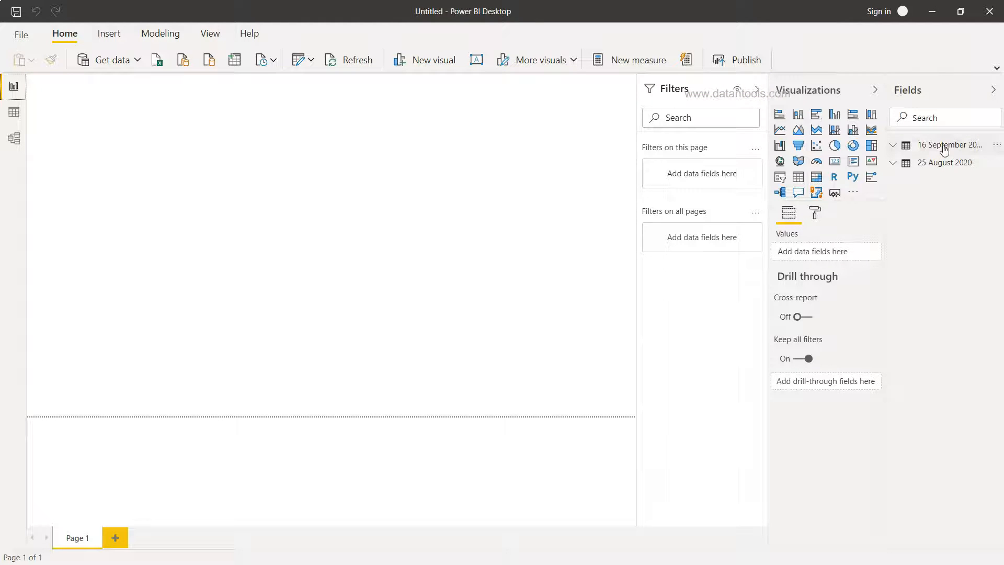
left_click(950, 144)
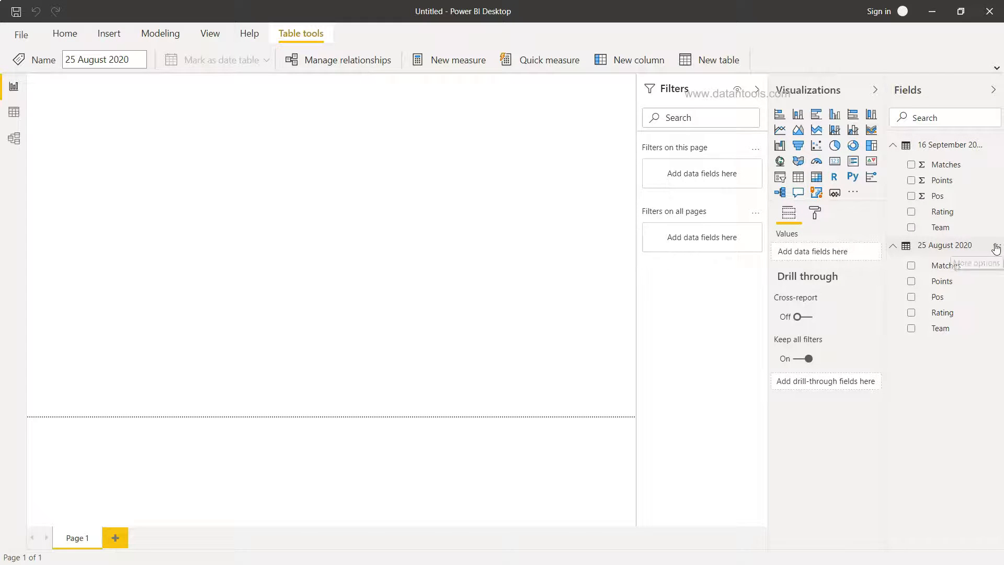
left_click(996, 249)
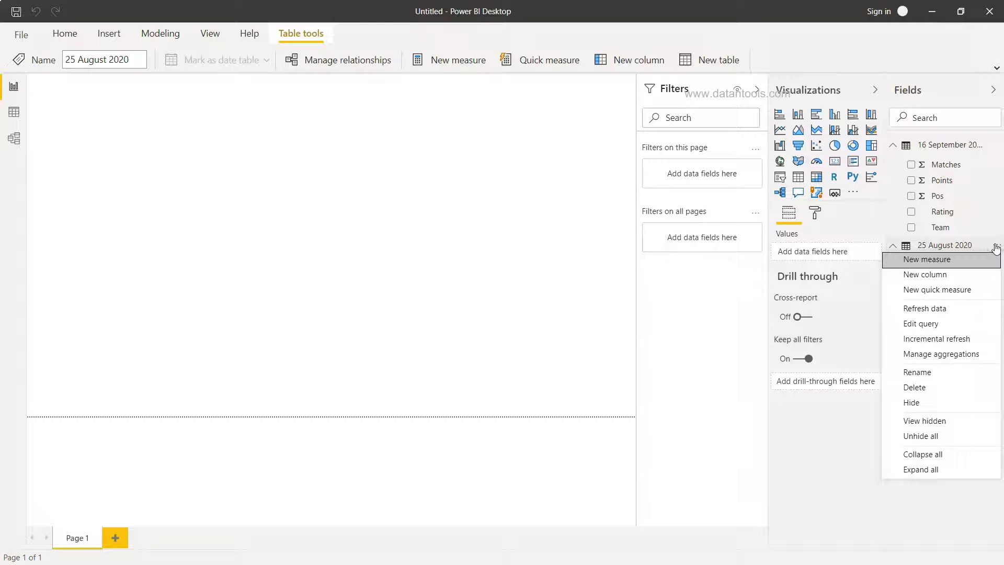
mouse_move(937, 245)
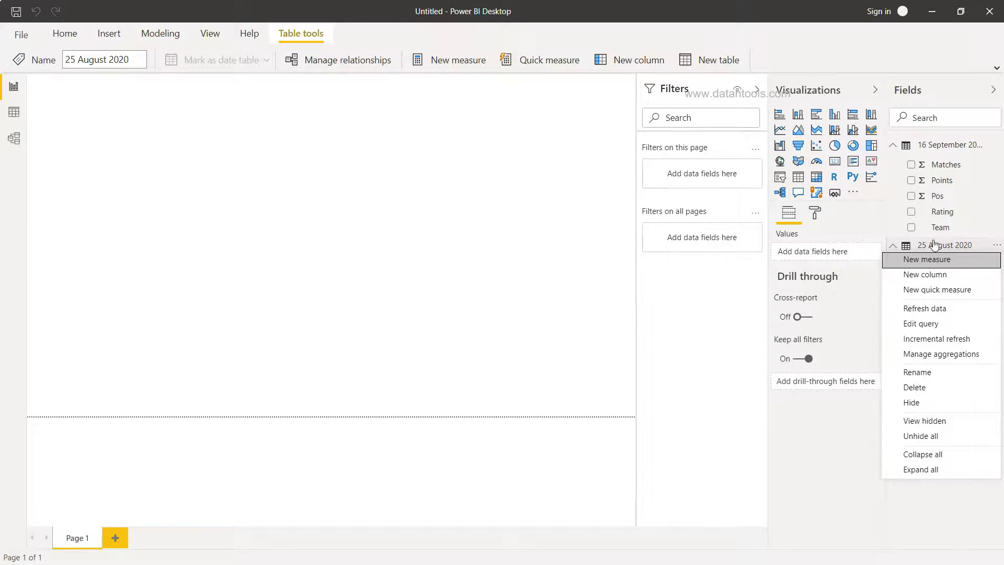
mouse_move(921, 323)
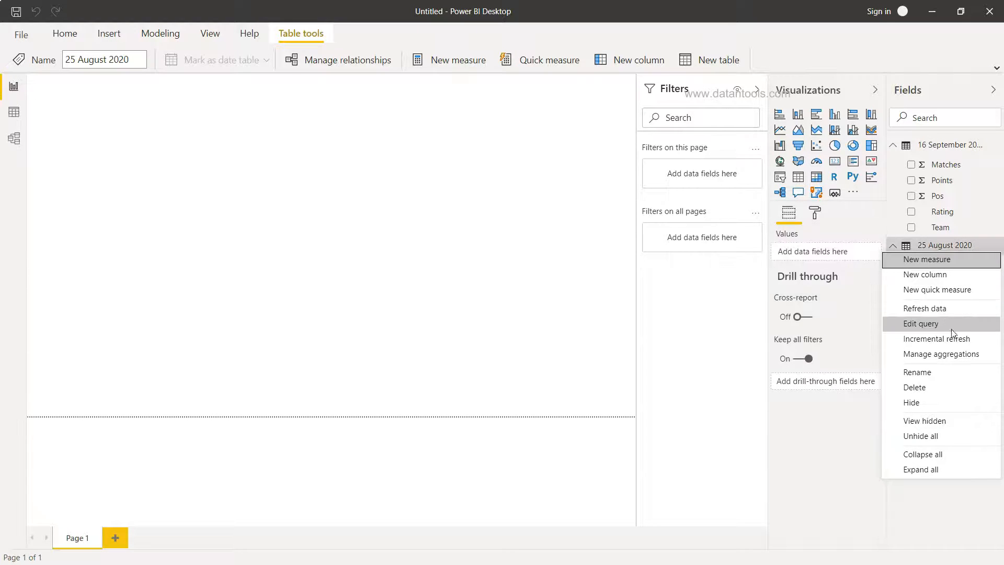
left_click(917, 372)
type("ICC Test Championship")
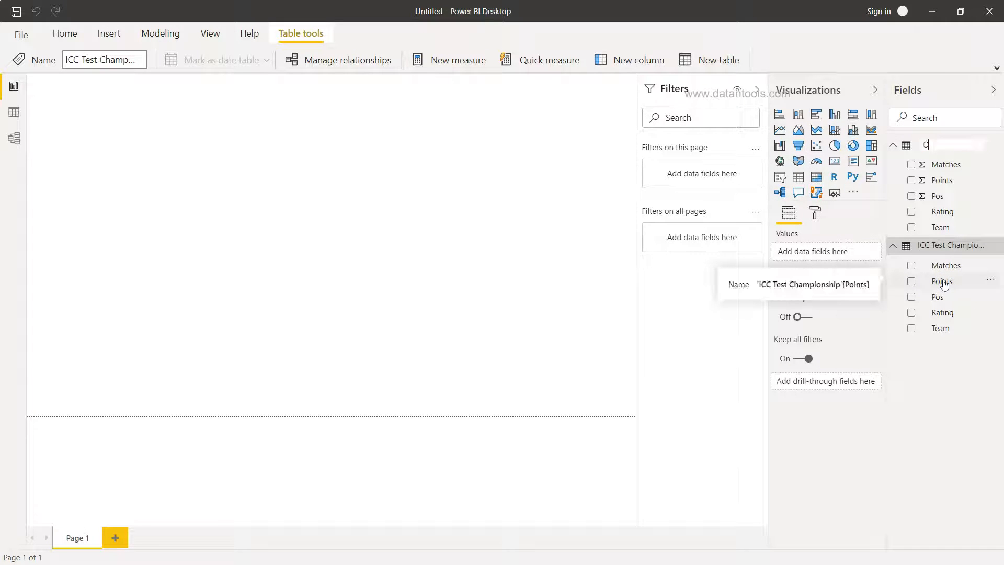
type("OD")
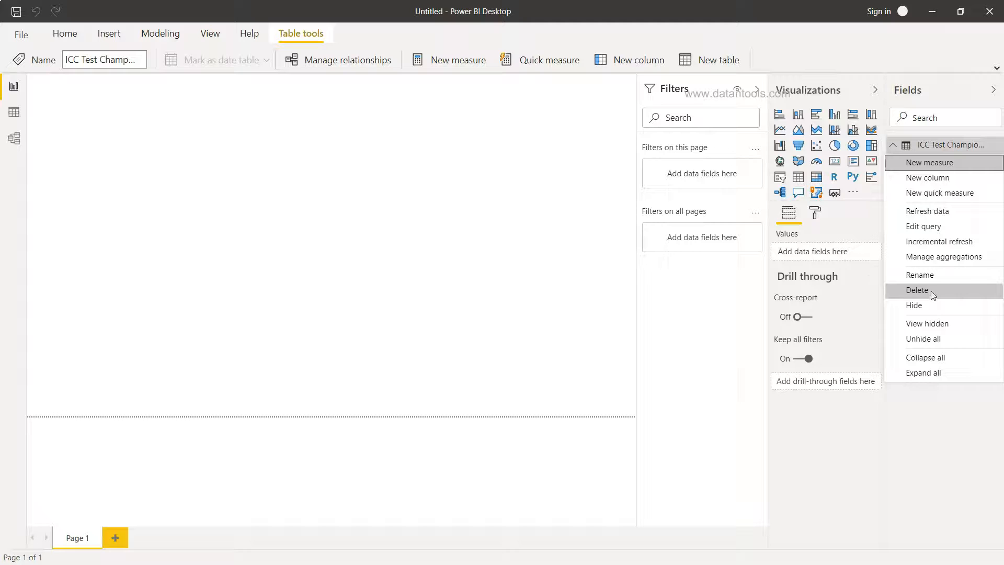
mouse_move(922, 275)
type("Test")
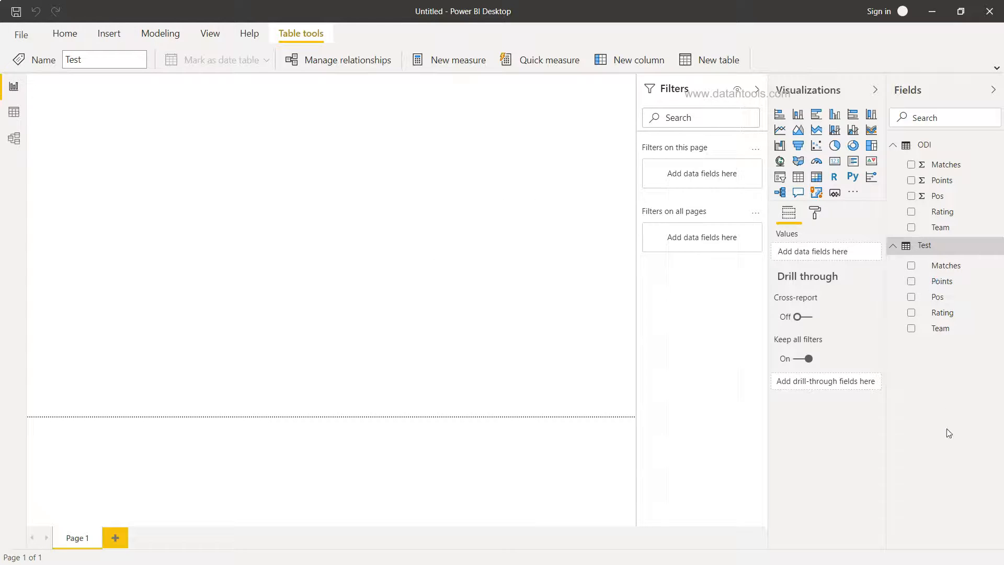
left_click(12, 109)
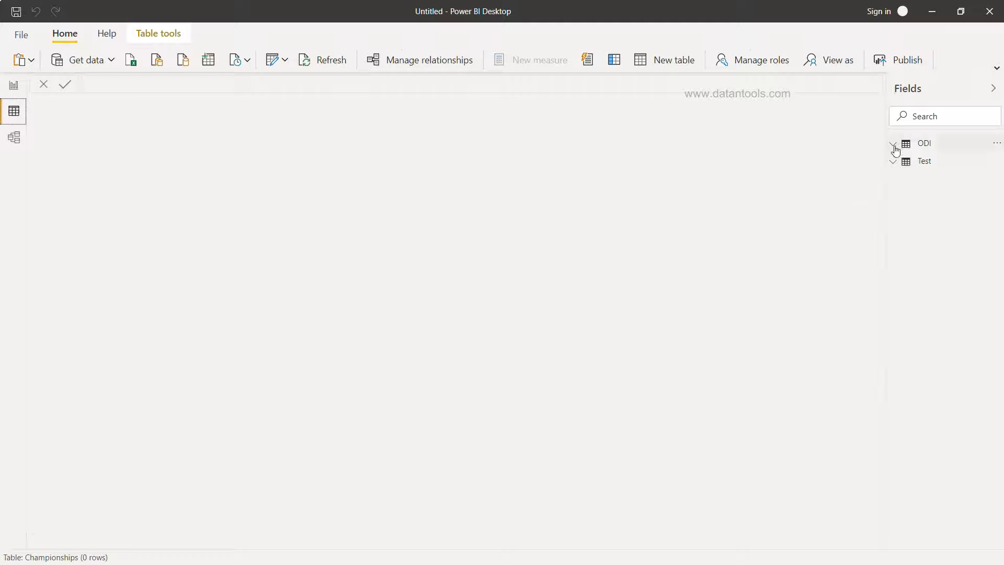
- View the ODI table's 20 team rows and then the Test table's 12 rows in Data view
left_click(894, 143)
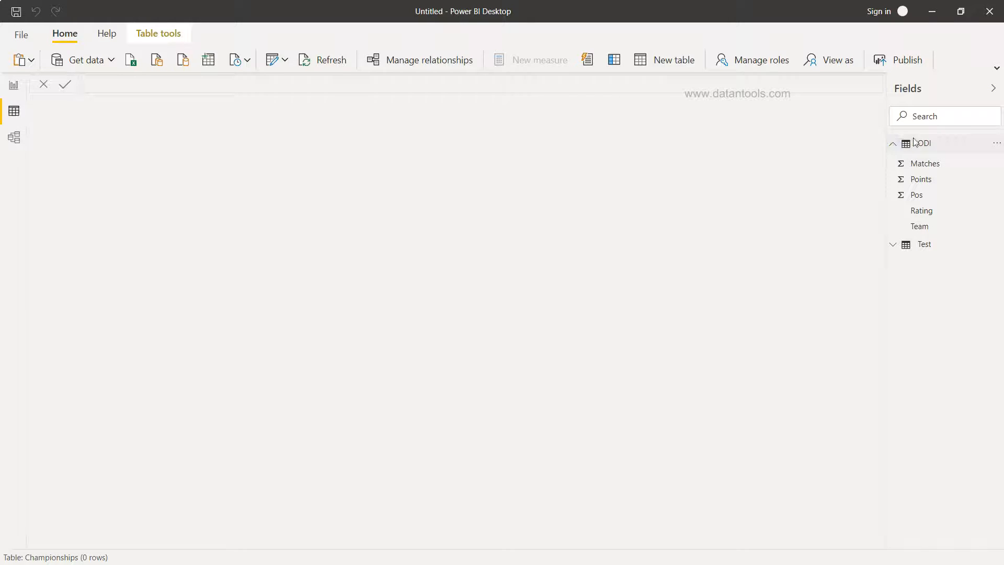
left_click(923, 163)
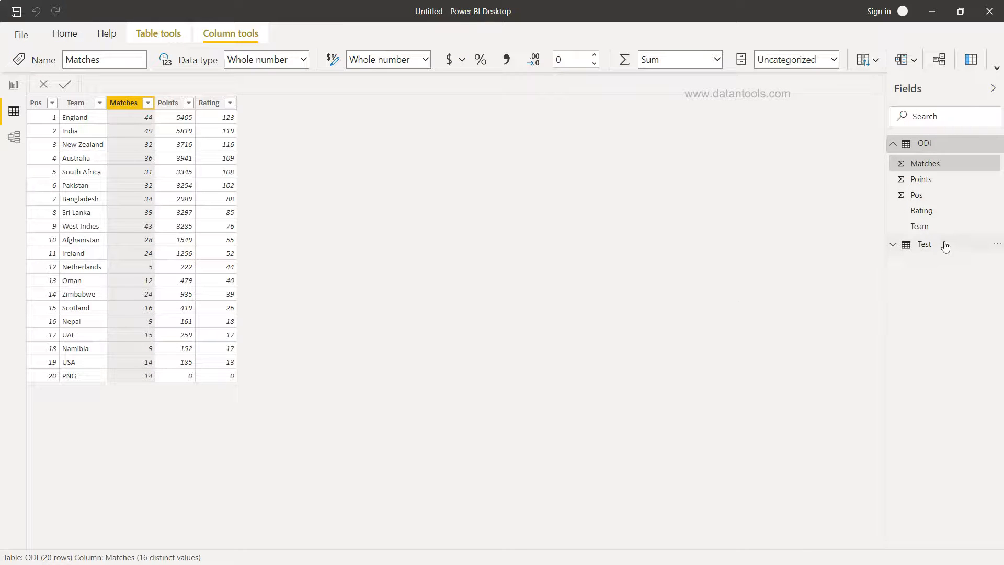
left_click(923, 244)
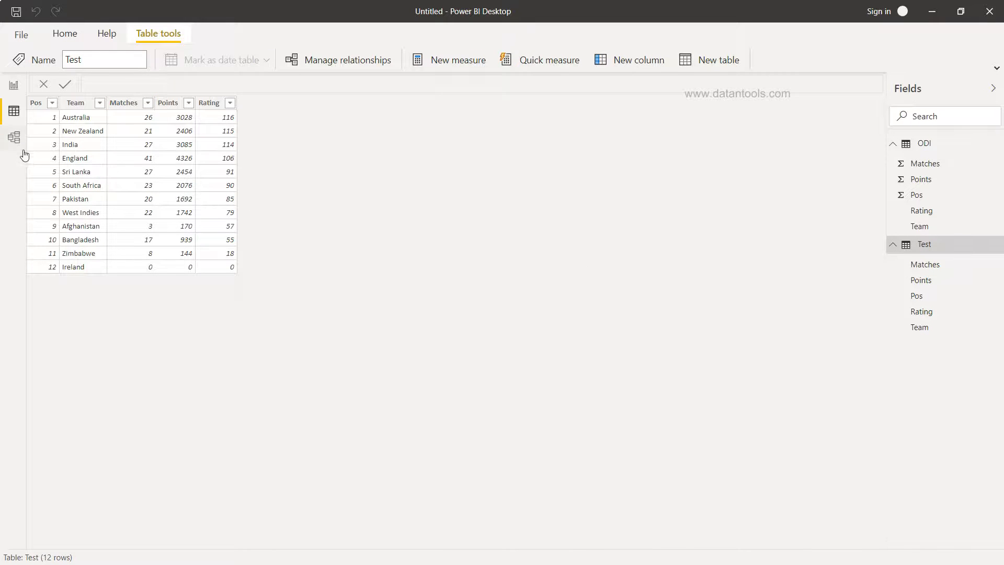
- Switch to Model view and move the Test table card further right in the diagram
left_click(13, 137)
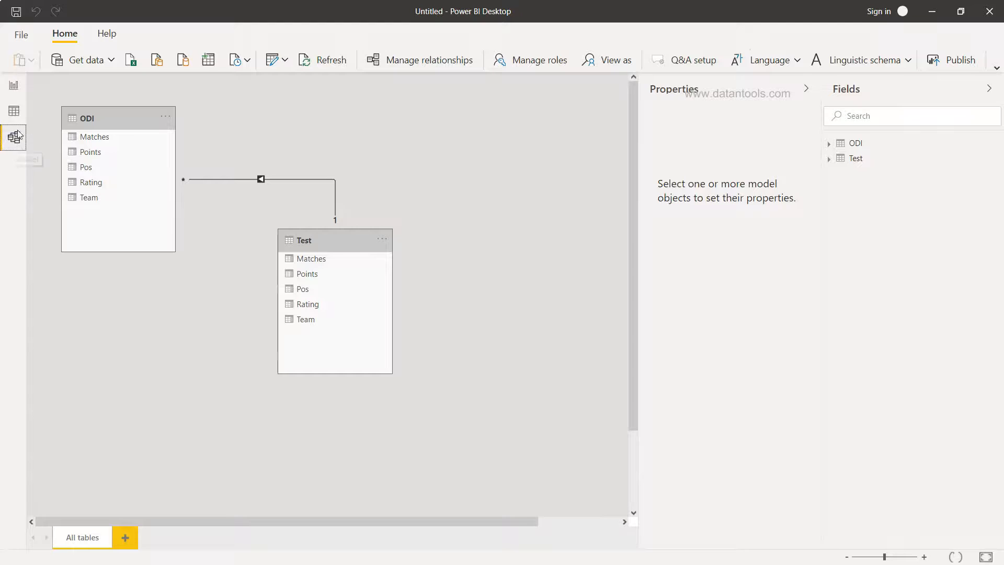
mouse_move(14, 137)
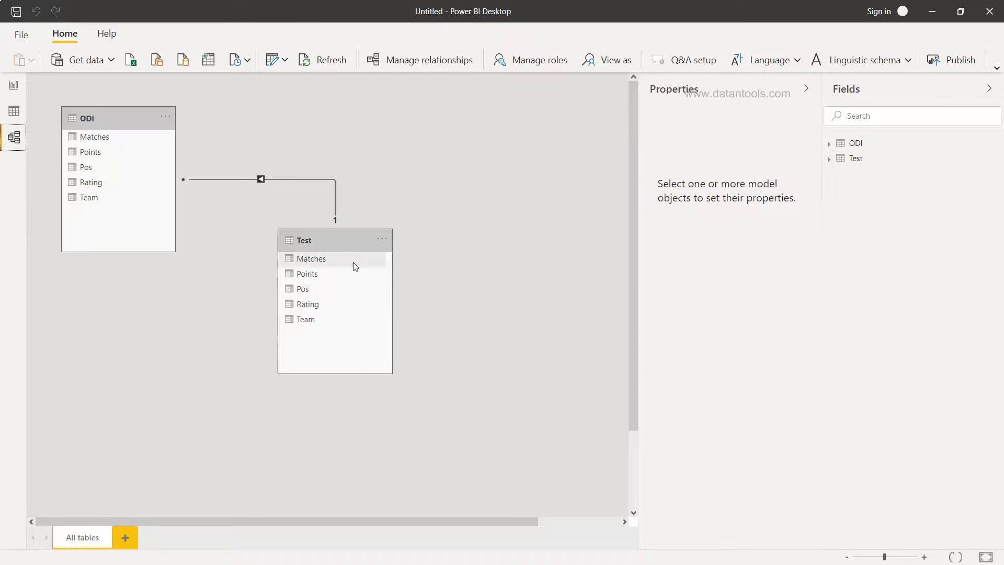
left_click_drag(334, 241, 414, 154)
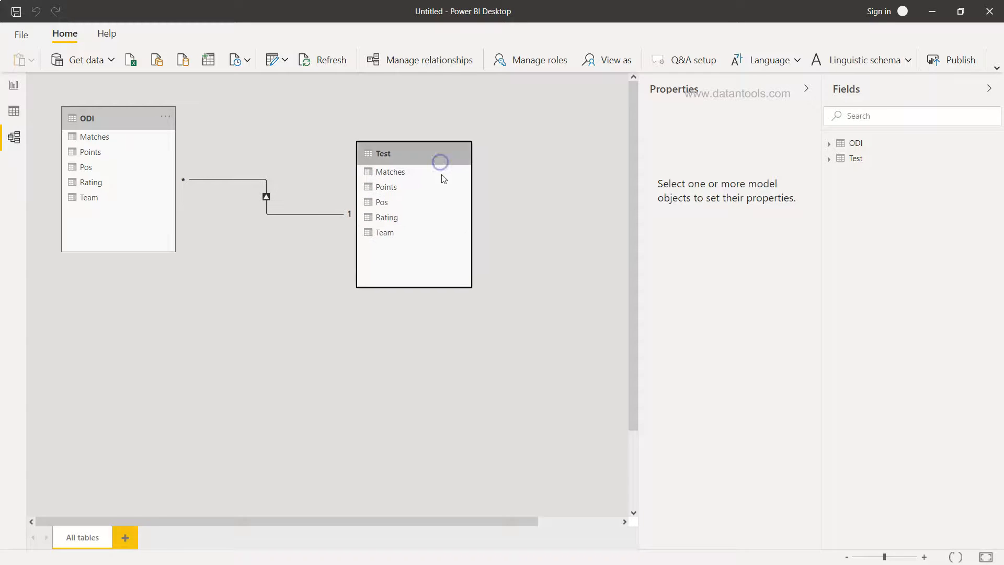
left_click(288, 205)
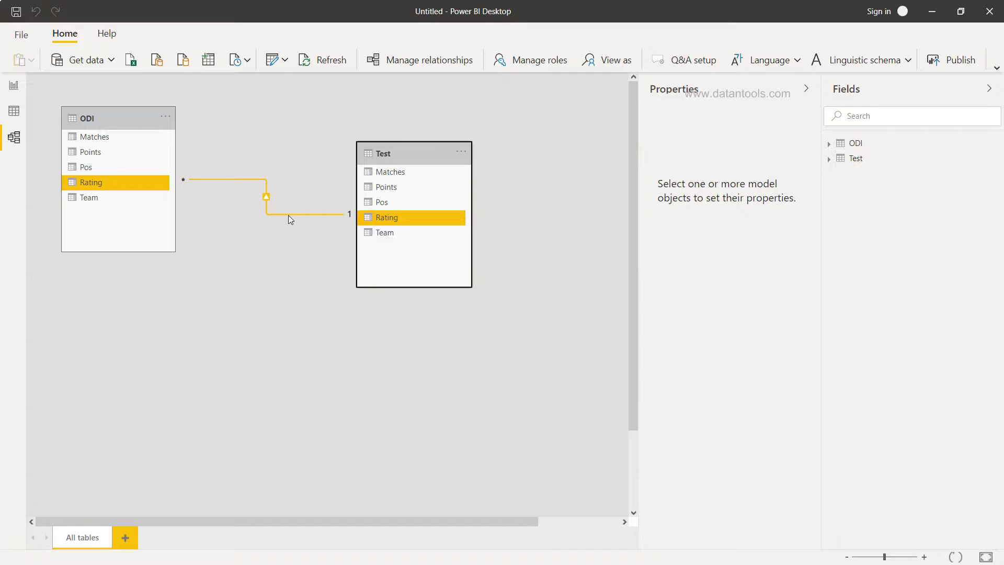
left_click(192, 249)
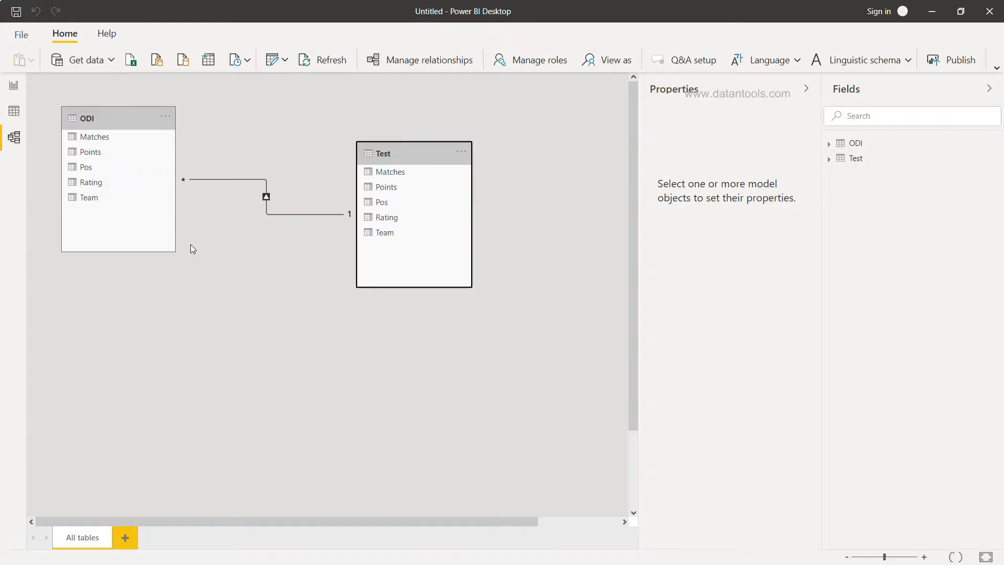
mouse_move(295, 206)
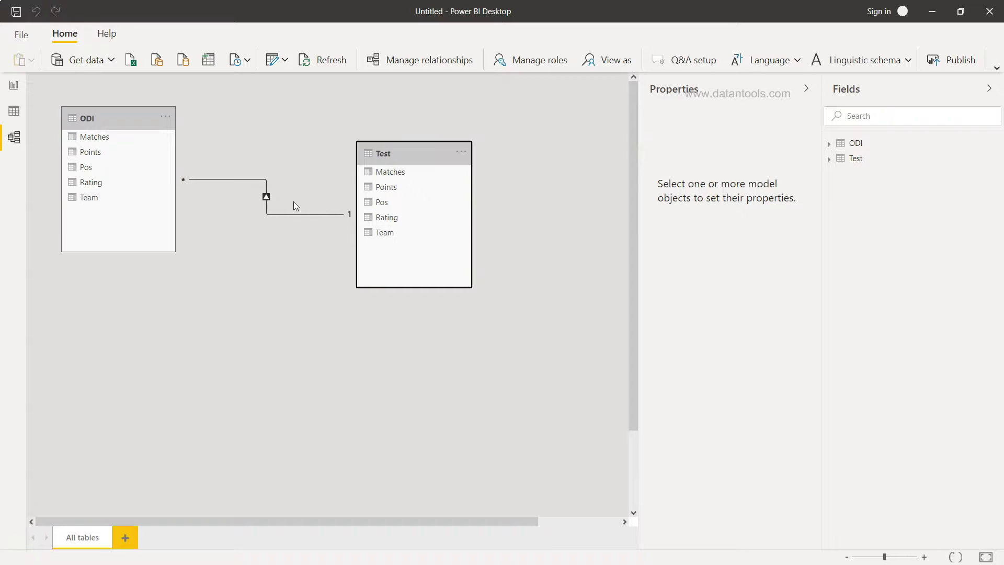
- Delete the automatic Rating relationship and relate ODI Team to Test Team one-to-one
left_click(264, 197)
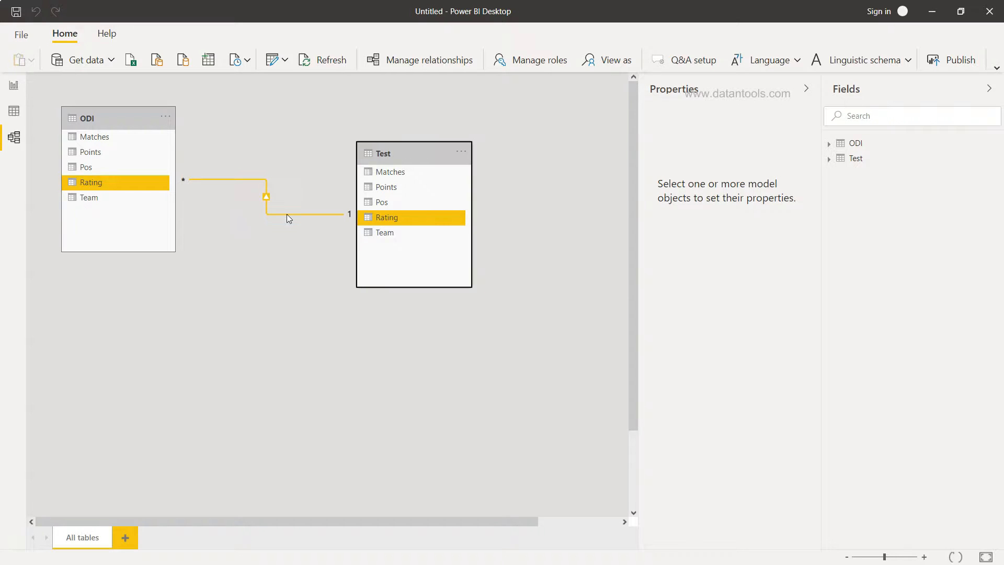
right_click(266, 197)
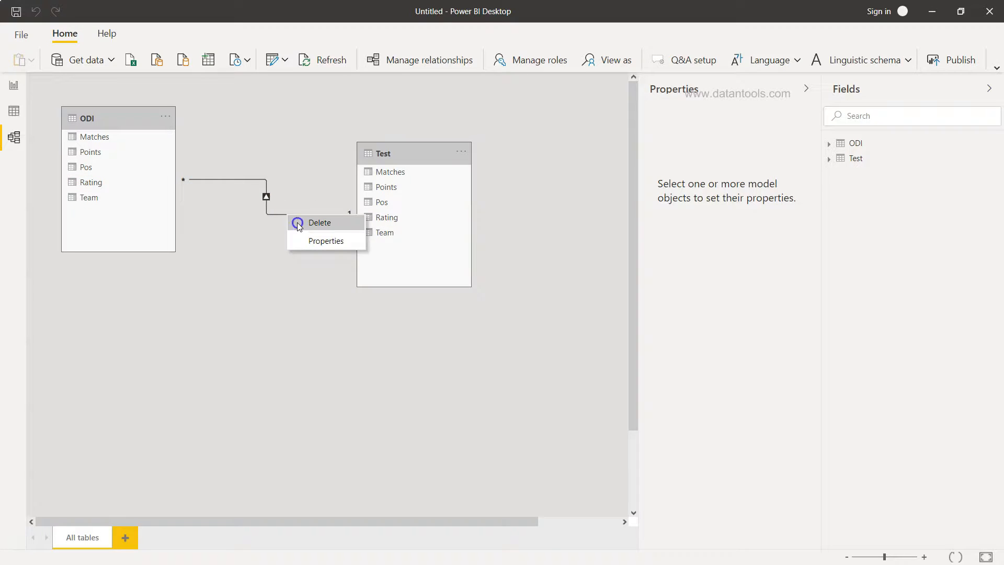
left_click(318, 221)
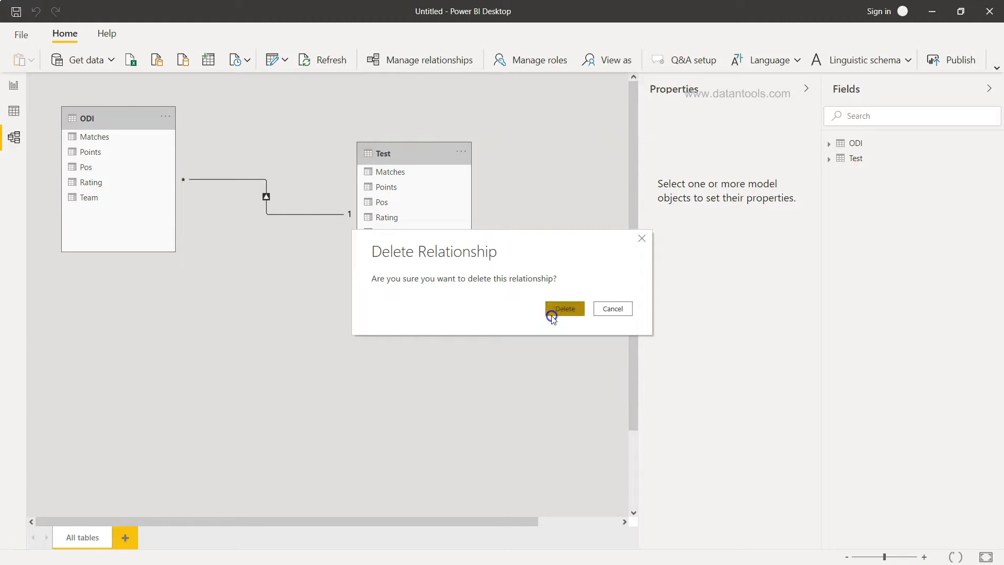
left_click(564, 307)
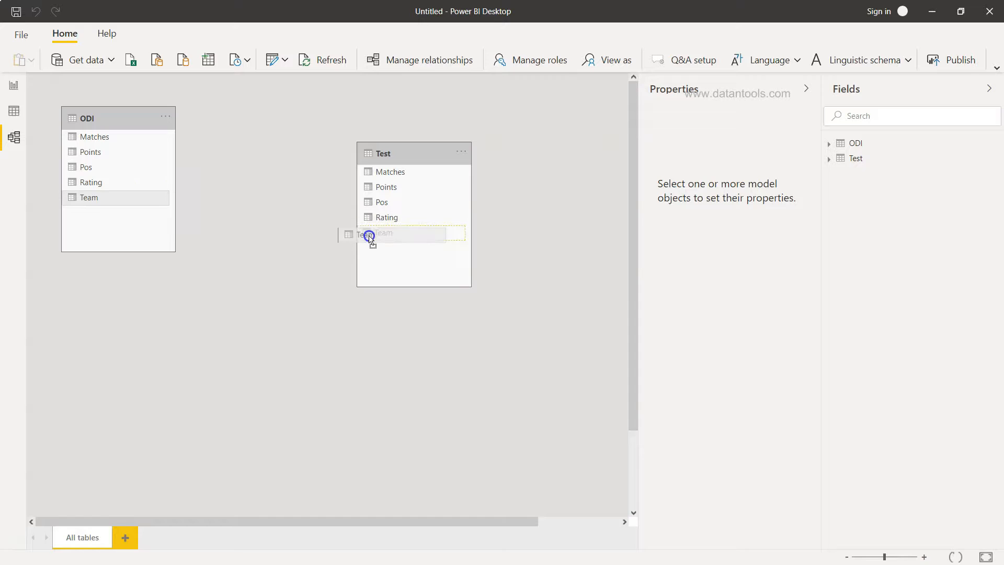
left_click_drag(118, 197, 380, 232)
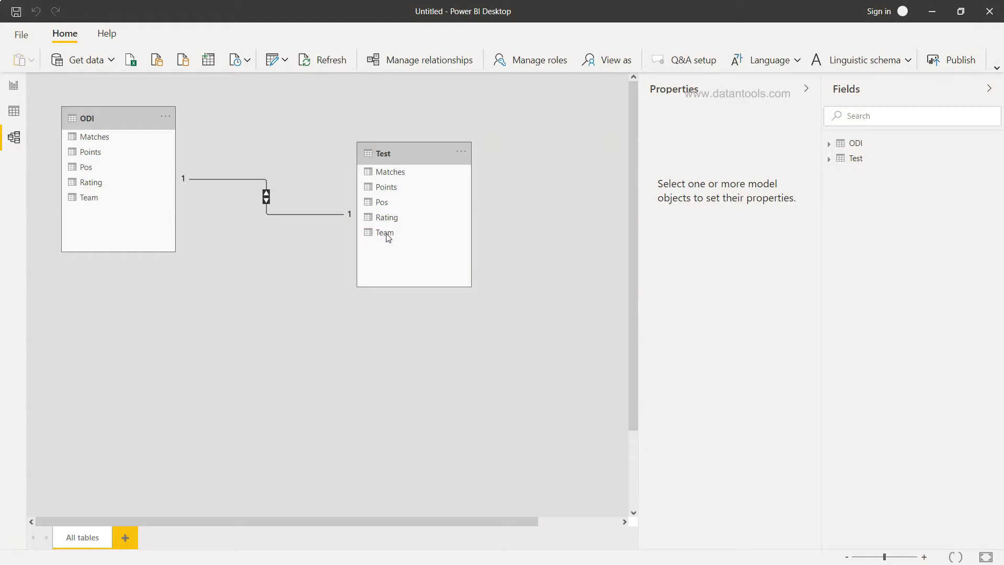